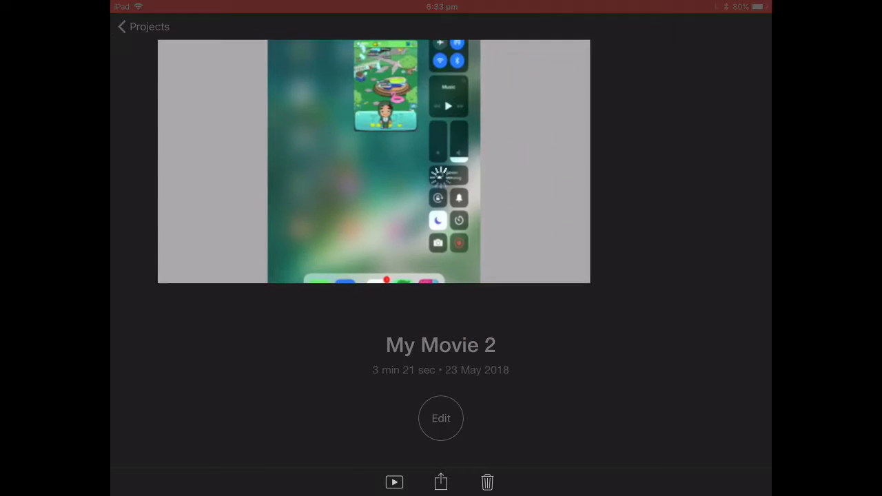
Step: Open the My Movie 2 project in the timeline editor
{"action": "left_click", "coordinate": [441, 418]}
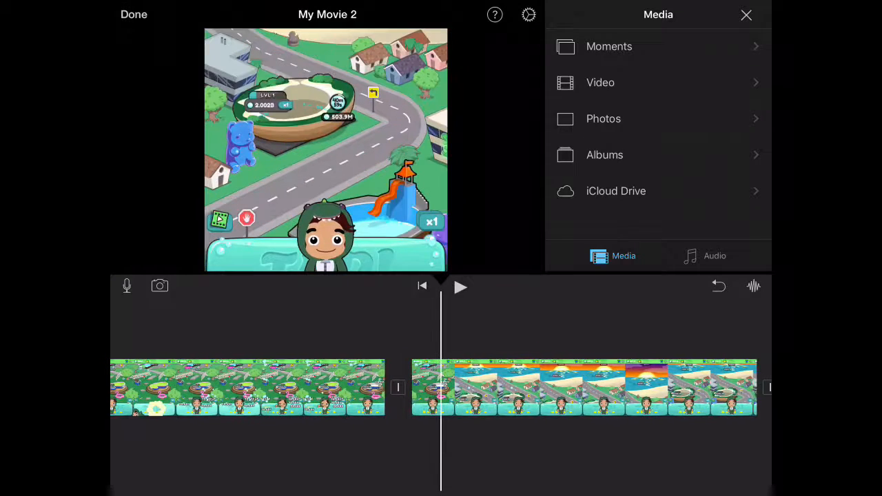
Step: Slow the second split clip to 1/3x on the speed slider and preview it
{"action": "left_click", "coordinate": [581, 388]}
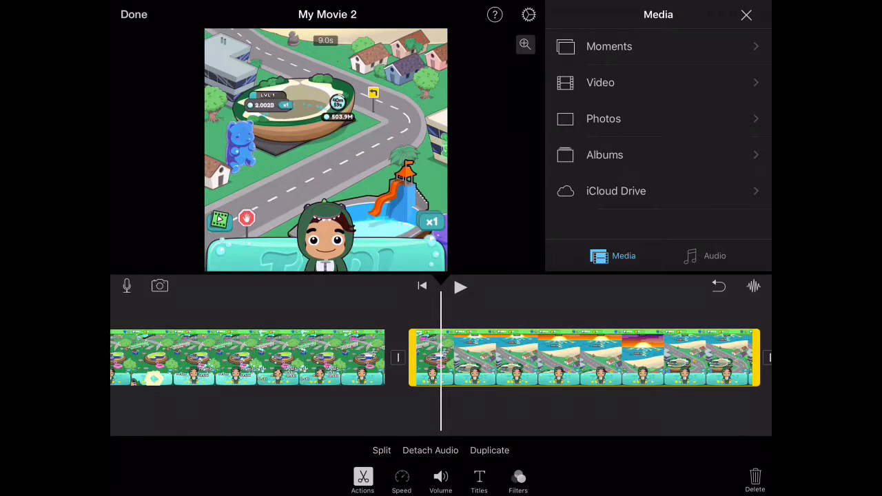
{"action": "left_click", "coordinate": [401, 479]}
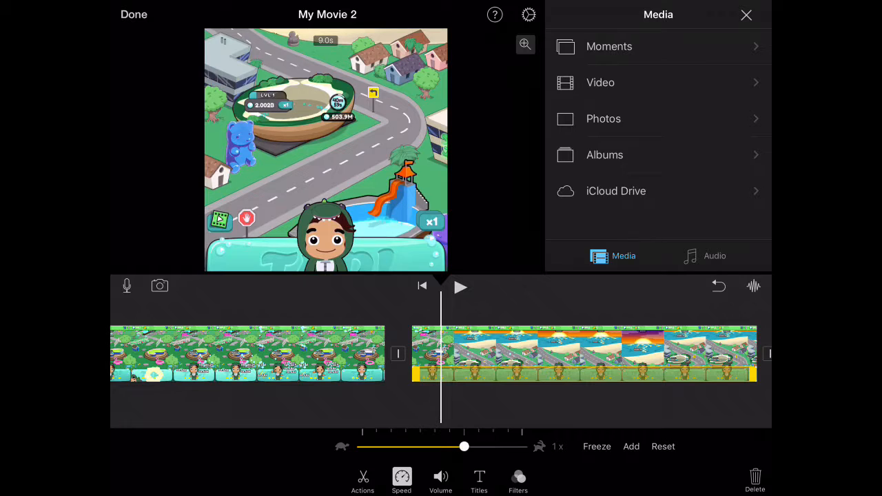
{"action": "left_click_drag", "start_coordinate": [463, 447], "coordinate": [362, 447]}
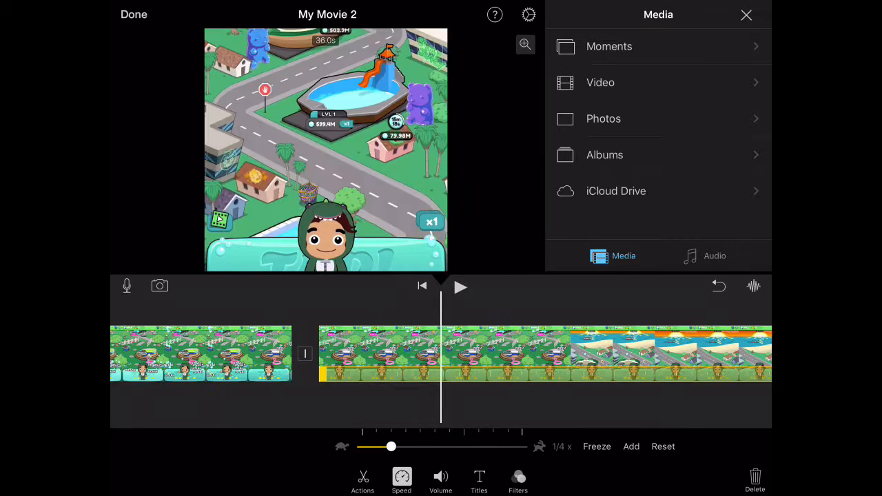
{"action": "left_click_drag", "start_coordinate": [391, 447], "coordinate": [405, 447]}
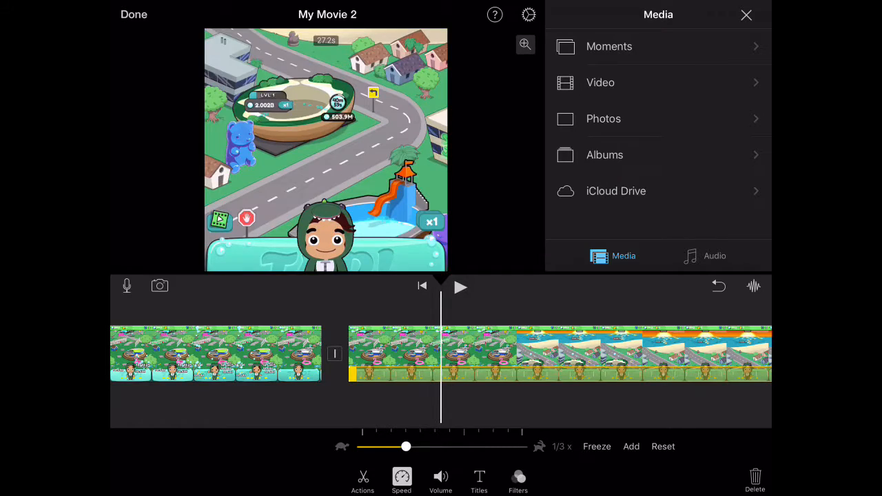
{"action": "left_click", "coordinate": [460, 286]}
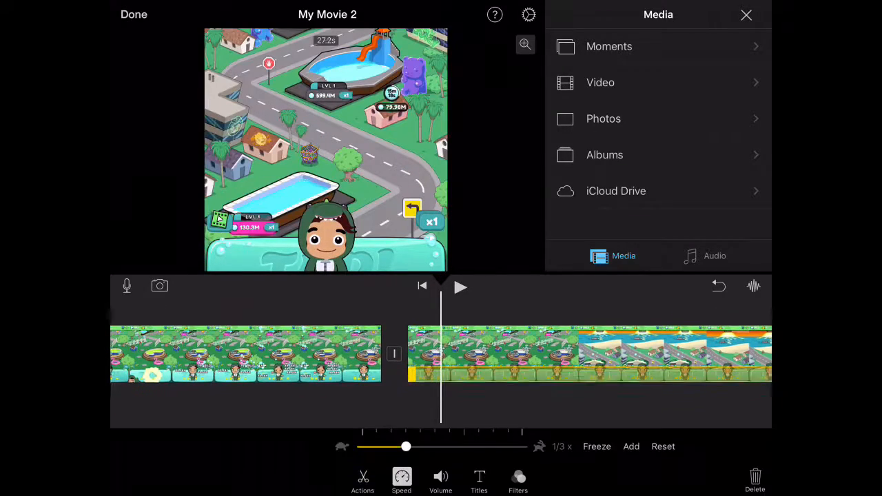
Step: Raise the second clip's speed slider to 1¼x
{"action": "left_click_drag", "start_coordinate": [405, 446], "coordinate": [478, 447]}
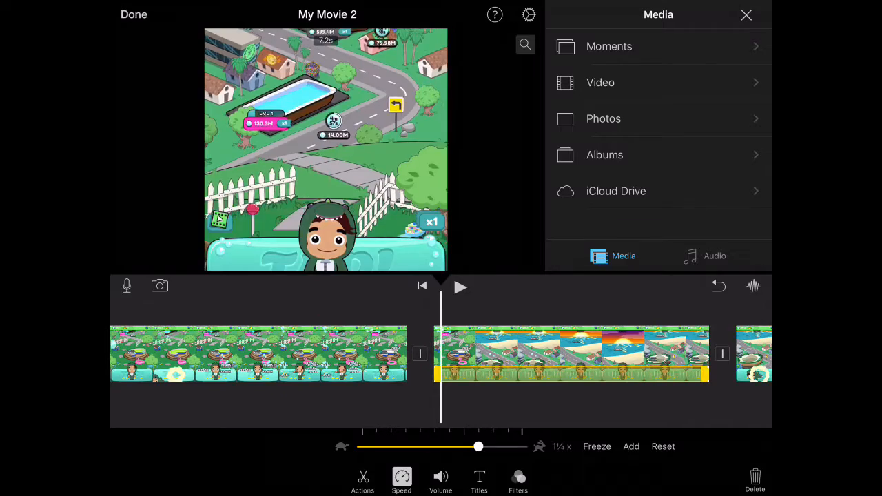
Step: Preview the clip, then set it to 2x speed and play it back again
{"action": "left_click", "coordinate": [460, 287]}
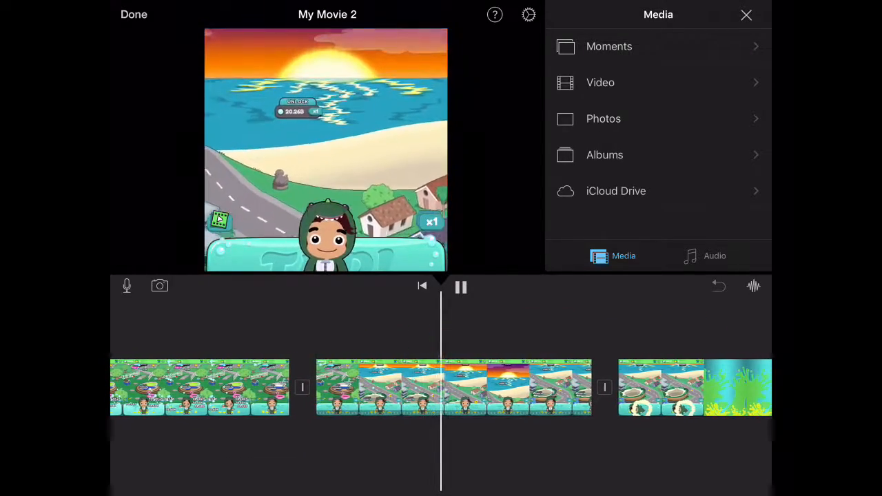
{"action": "left_click", "coordinate": [460, 286]}
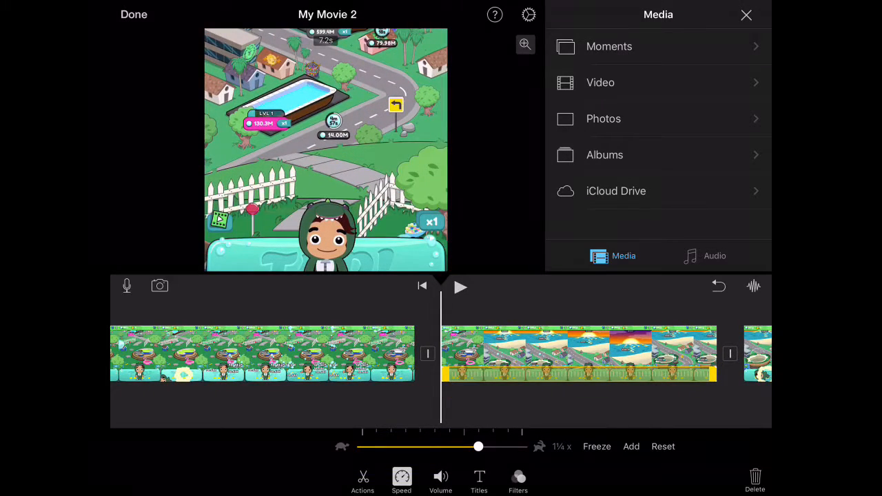
{"action": "left_click_drag", "start_coordinate": [478, 446], "coordinate": [520, 447]}
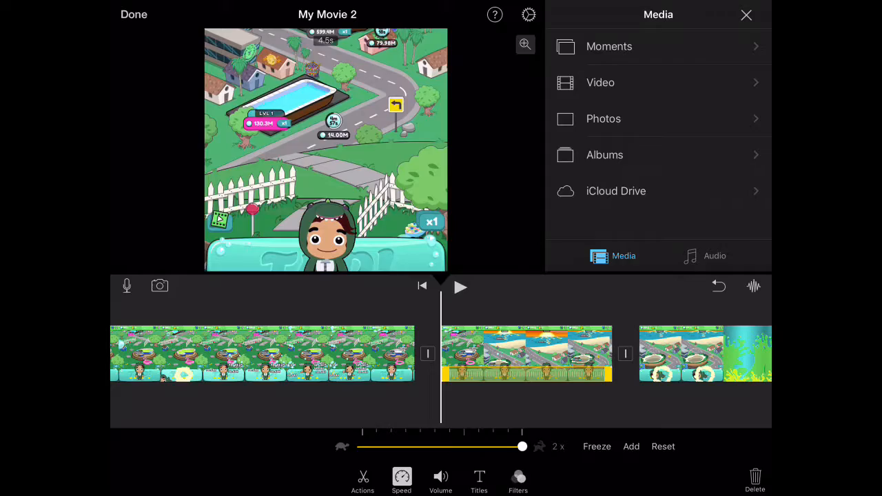
{"action": "left_click", "coordinate": [460, 286]}
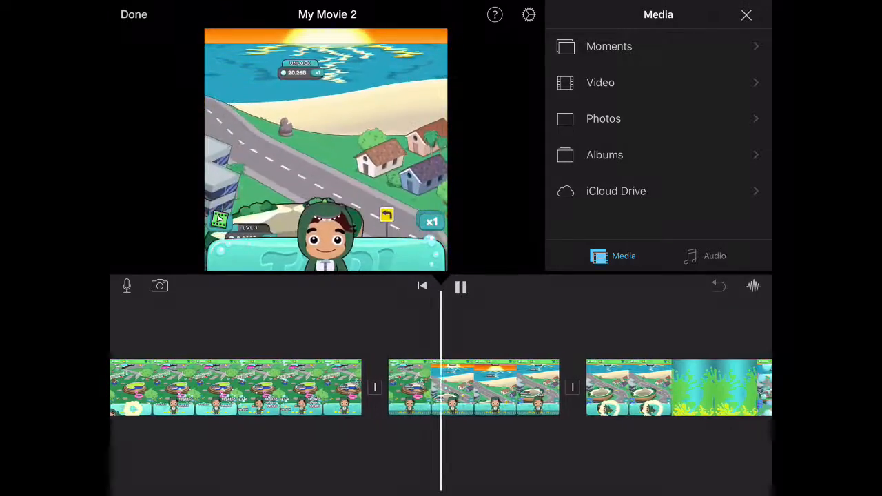